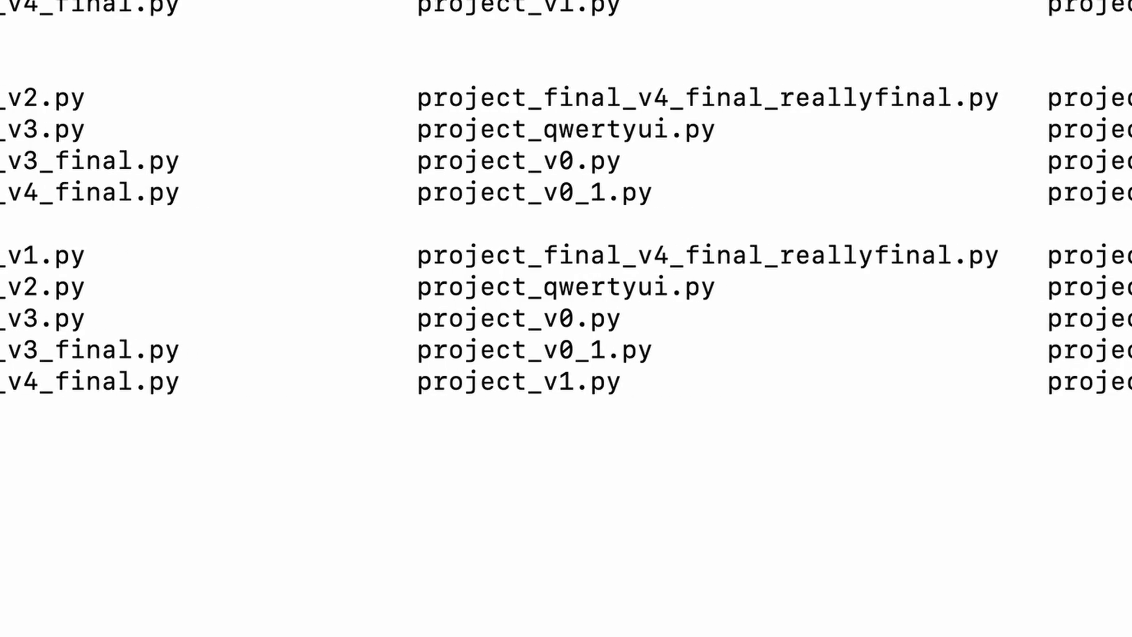
pyautogui.hscroll(3)
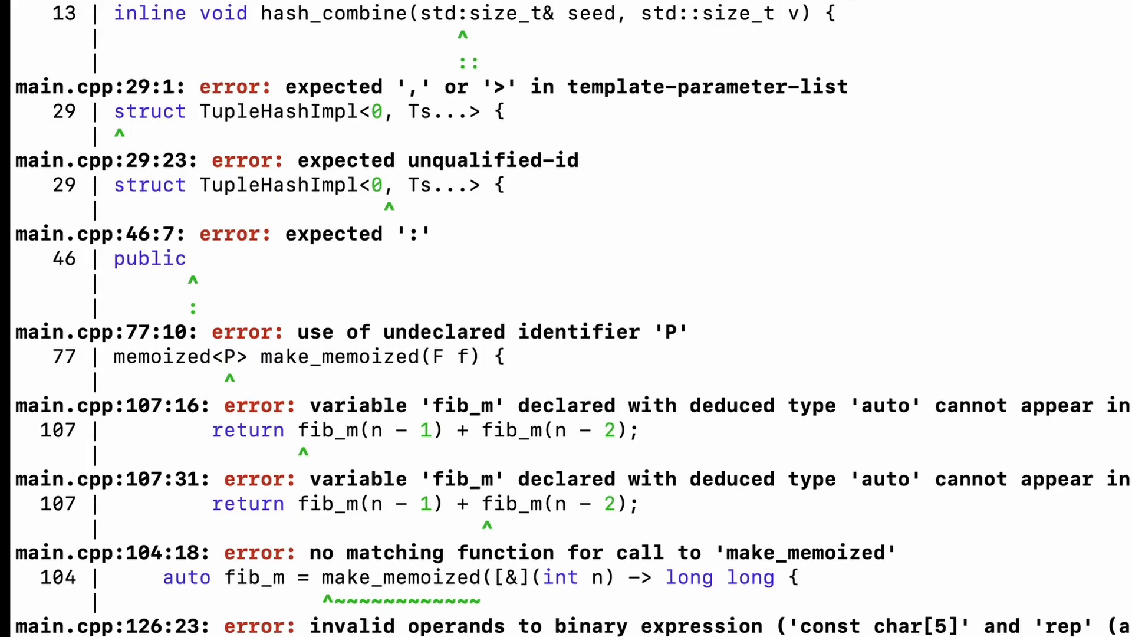
pyautogui.scroll(-3)
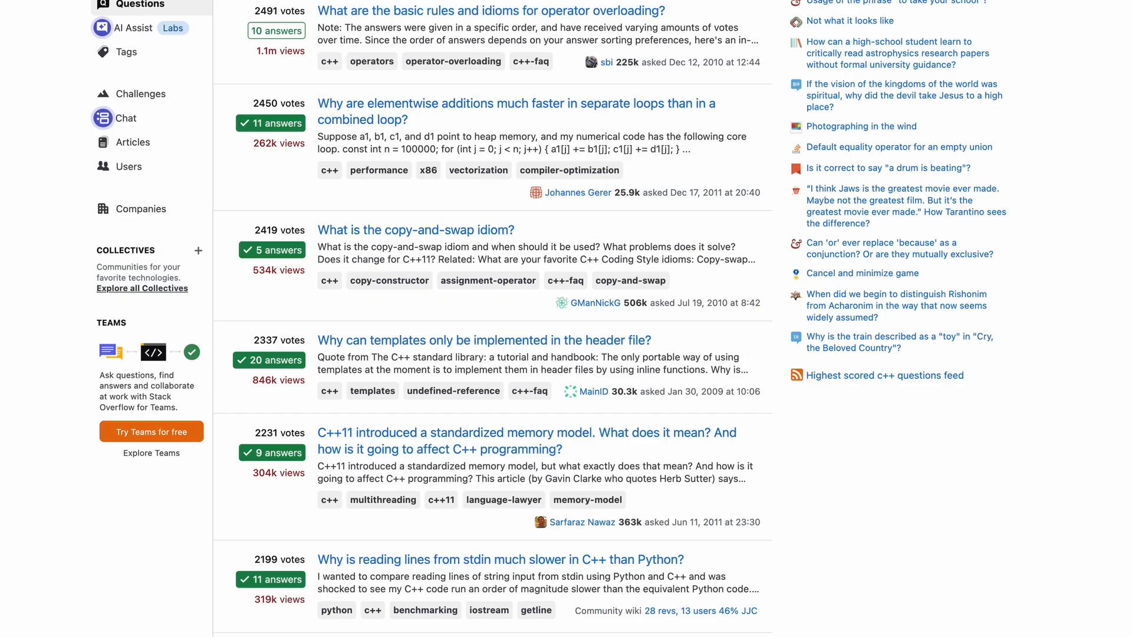
pyautogui.scroll(-3)
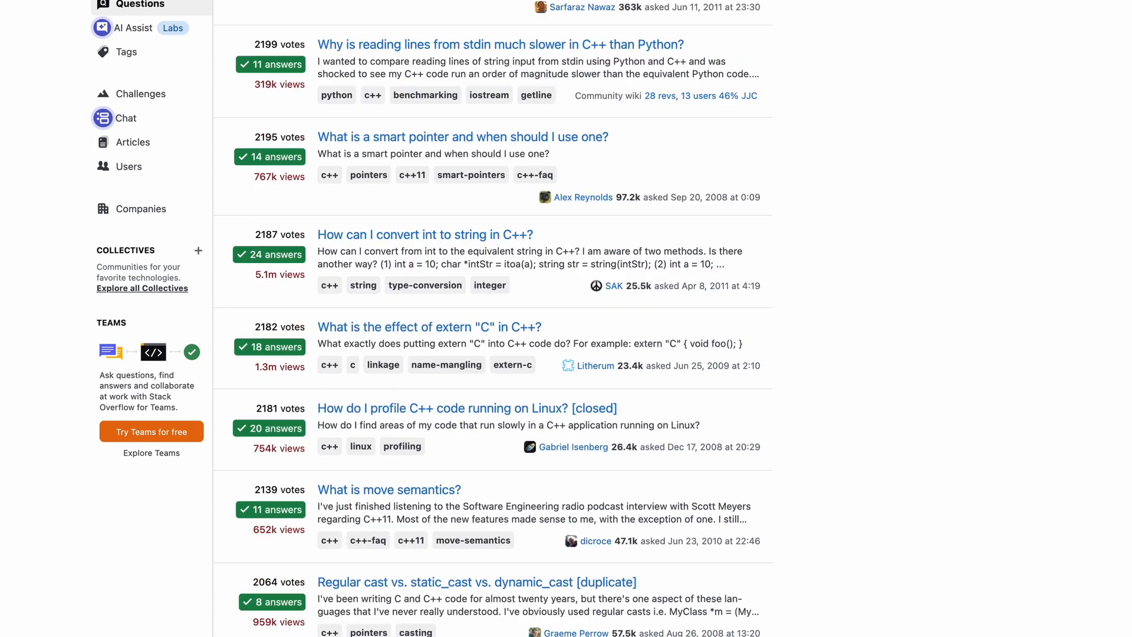